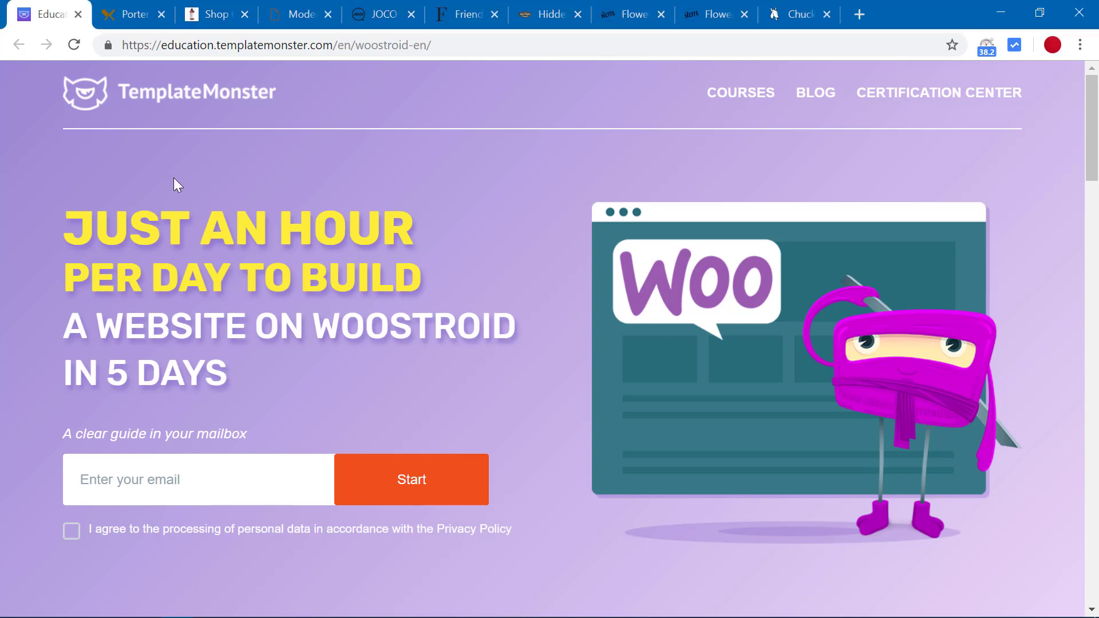
{"action": "mouse_move", "coordinate": [144, 23]}
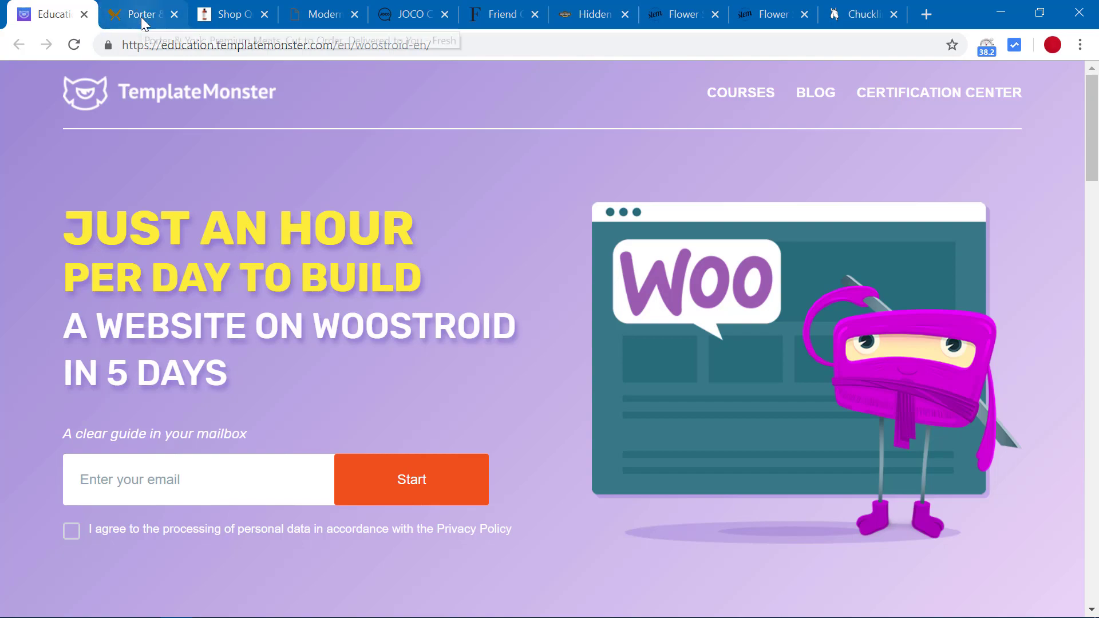
- Switch from the Woostroid course page to the Porter & York meat shop site
{"action": "left_click", "coordinate": [143, 14]}
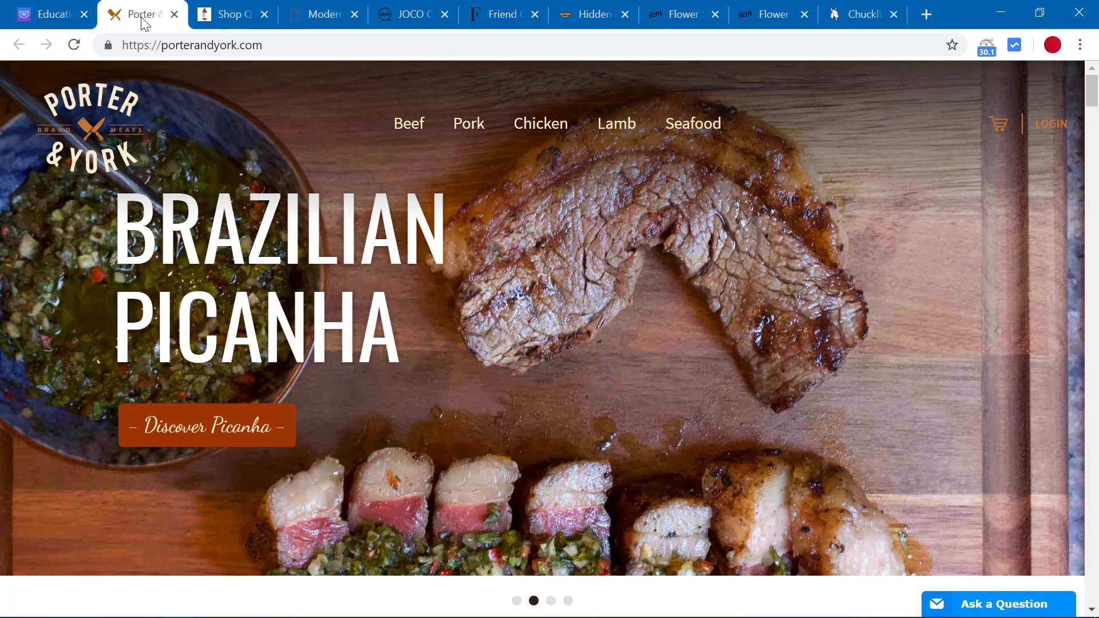
- Browse the Jack Rudy Cocktail Co. and Dark Horse furniture shop sites, dismissing the email popup
{"action": "left_click", "coordinate": [230, 14]}
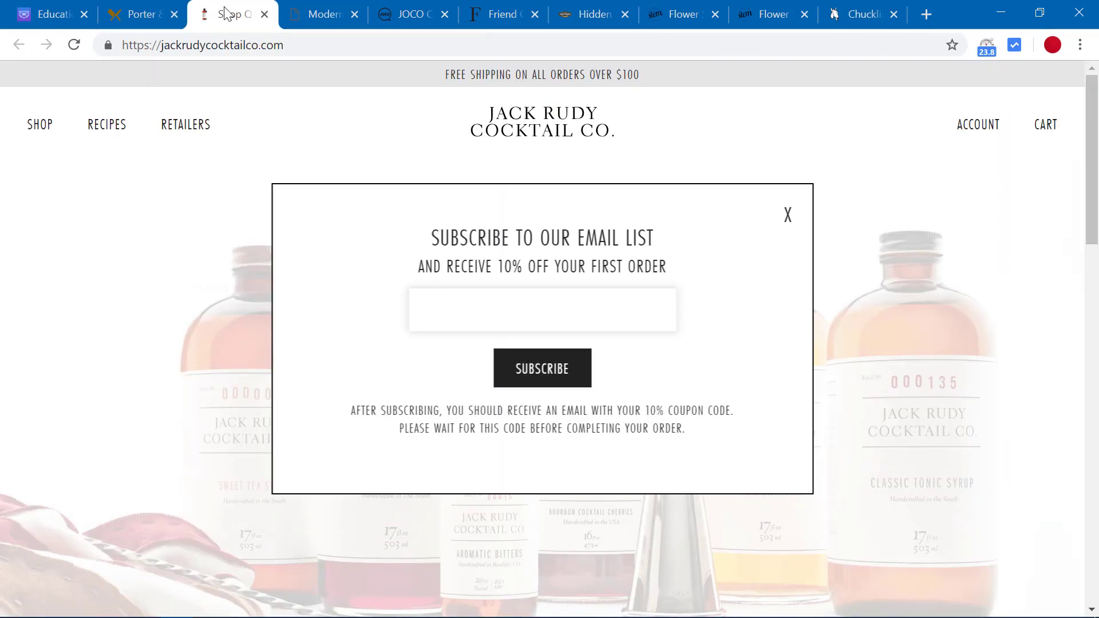
{"action": "left_click", "coordinate": [787, 214]}
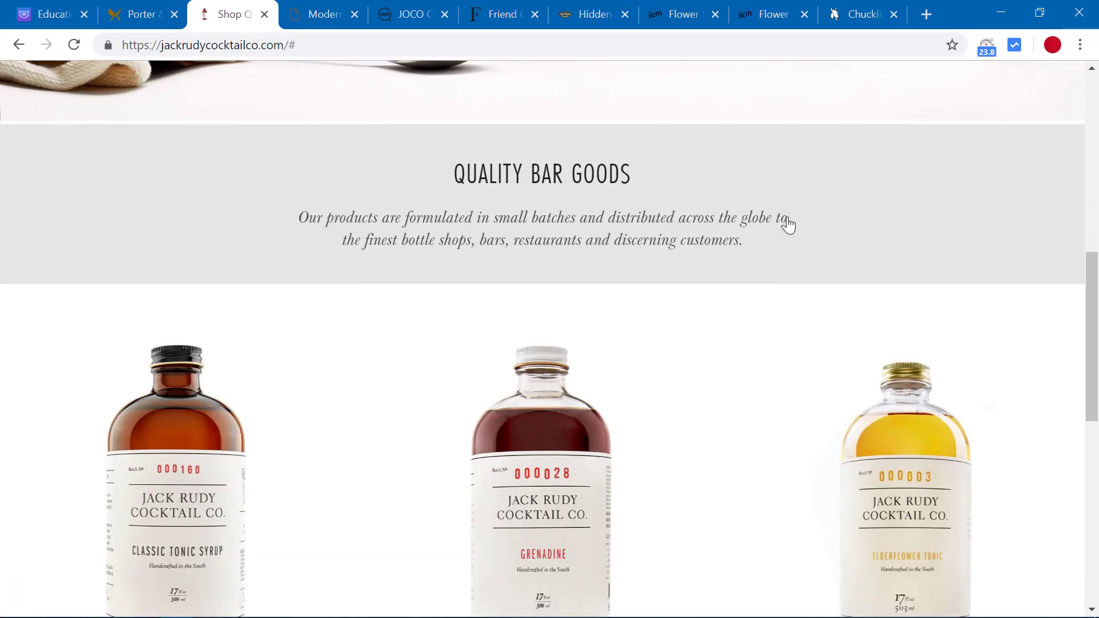
{"action": "scroll", "scroll_direction": "down", "scroll_amount": 3}
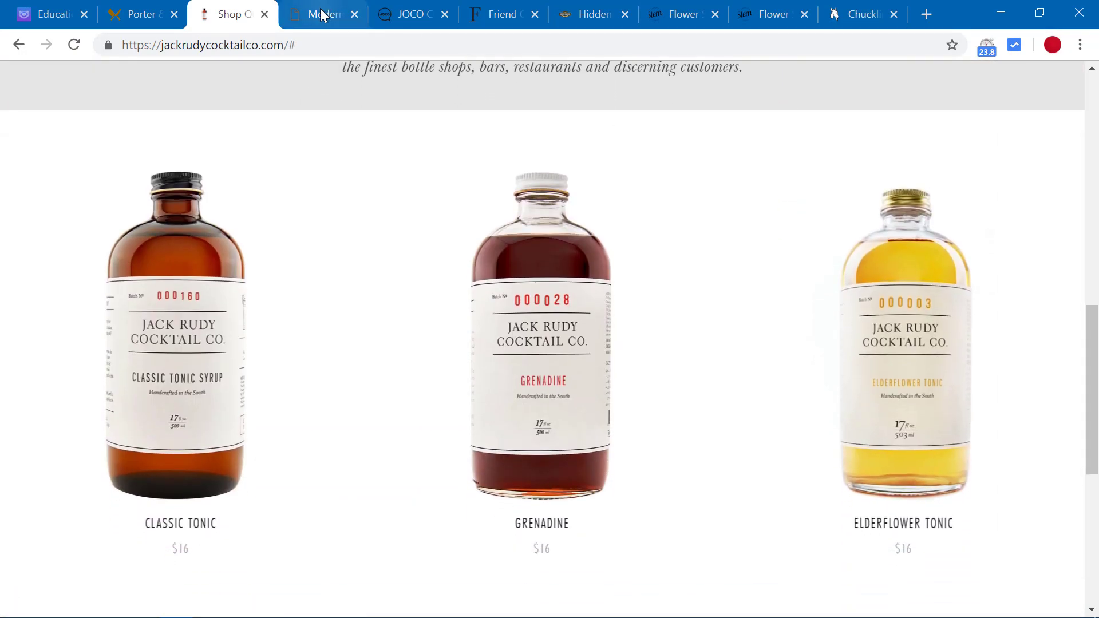
{"action": "left_click", "coordinate": [322, 14]}
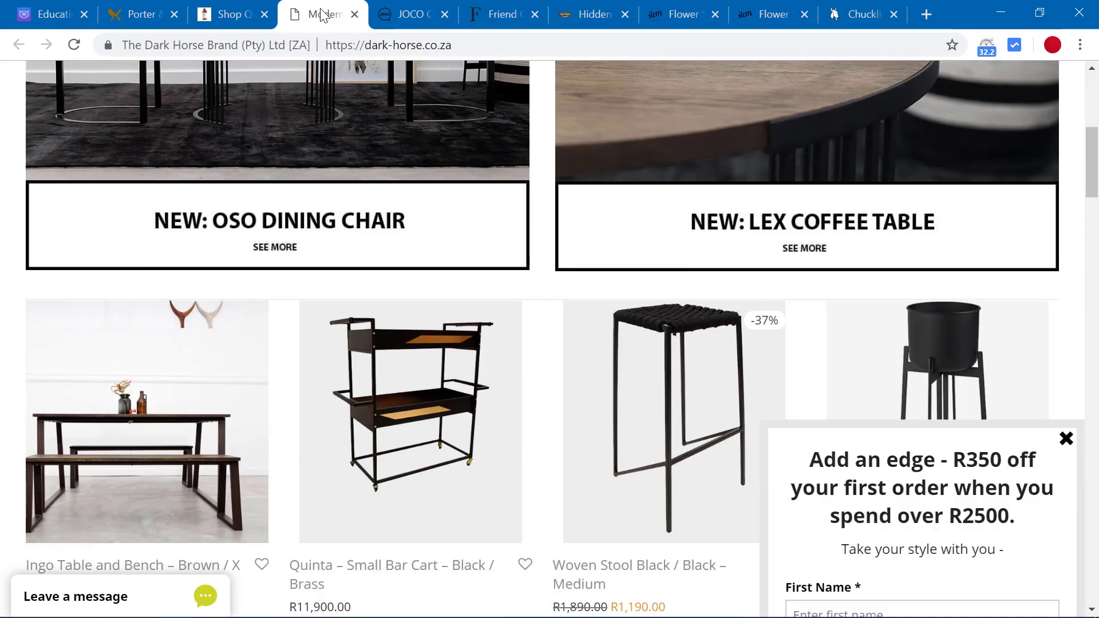
{"action": "scroll", "scroll_direction": "down", "scroll_amount": 3}
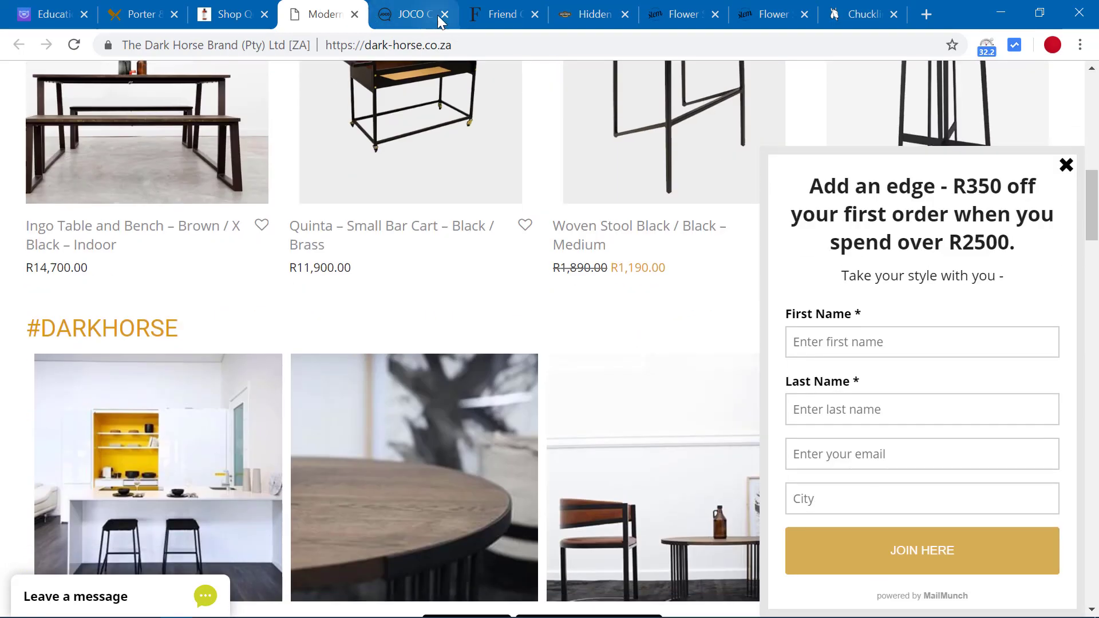
- Browse the JOCO, Friend of Franki, Hidden Grounds and Stems Brooklyn sites, then return to the Woostroid course
{"action": "left_click", "coordinate": [409, 13]}
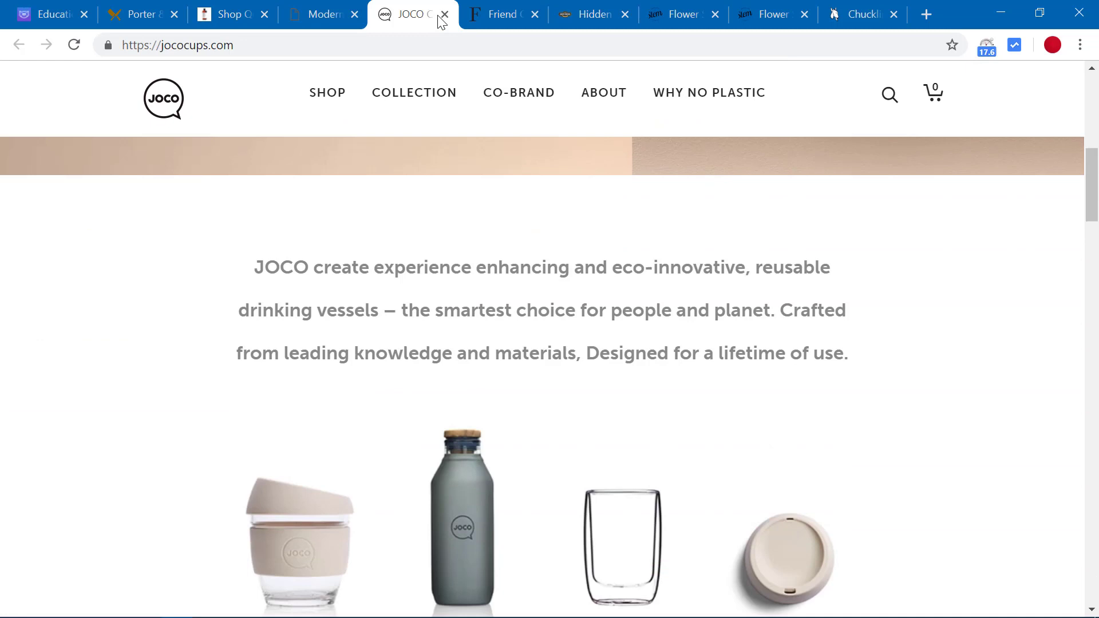
{"action": "scroll", "scroll_direction": "down", "scroll_amount": 3}
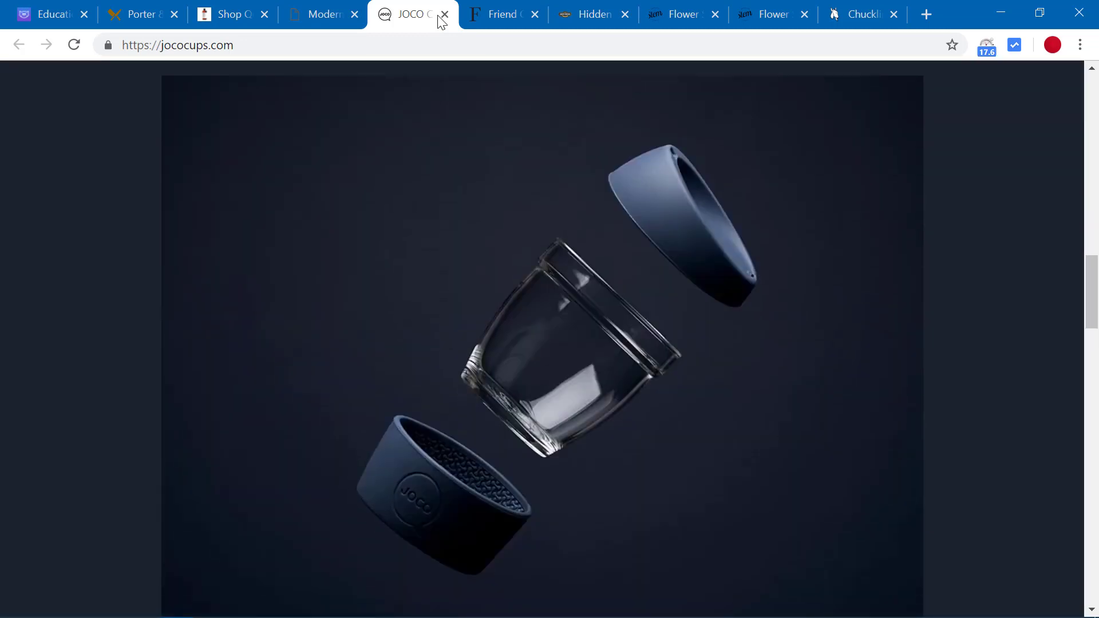
{"action": "left_click", "coordinate": [504, 15]}
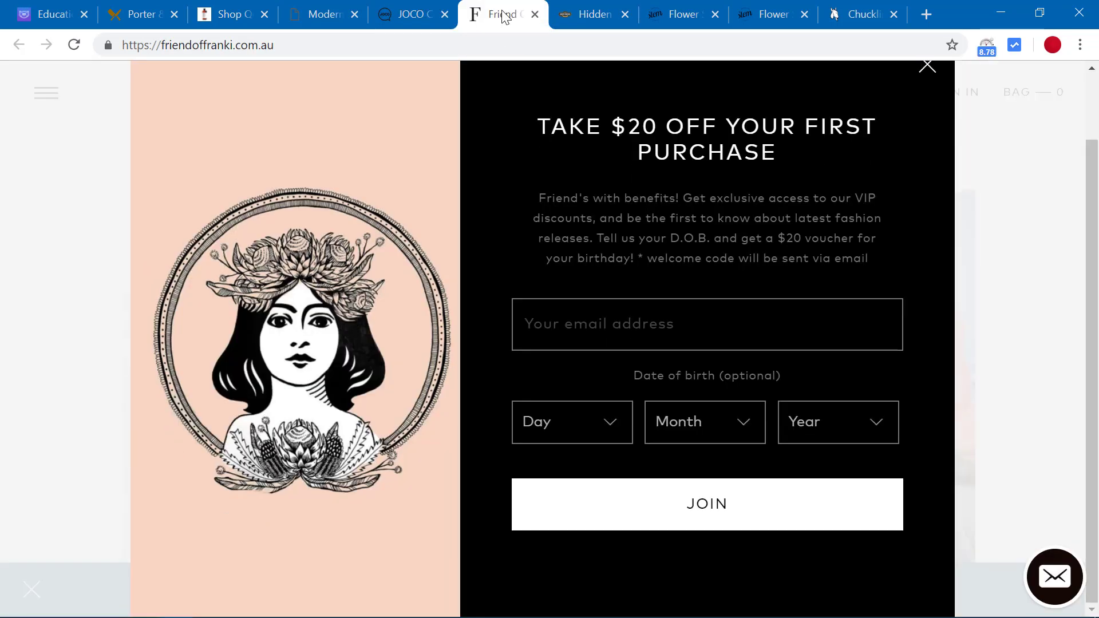
{"action": "left_click", "coordinate": [592, 15]}
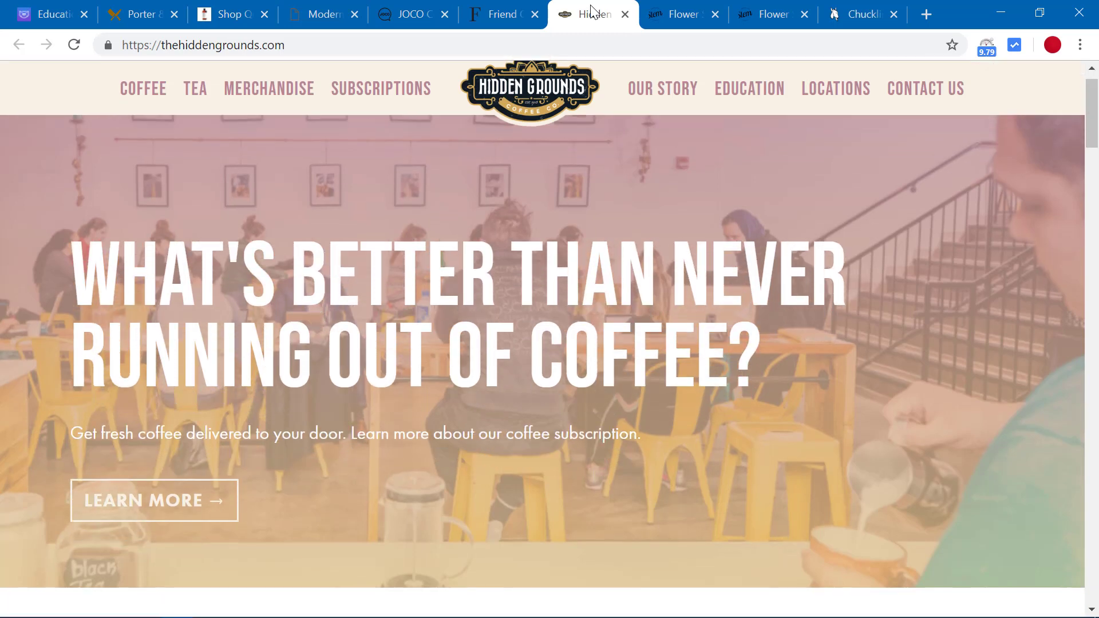
{"action": "scroll", "scroll_direction": "down", "scroll_amount": 3}
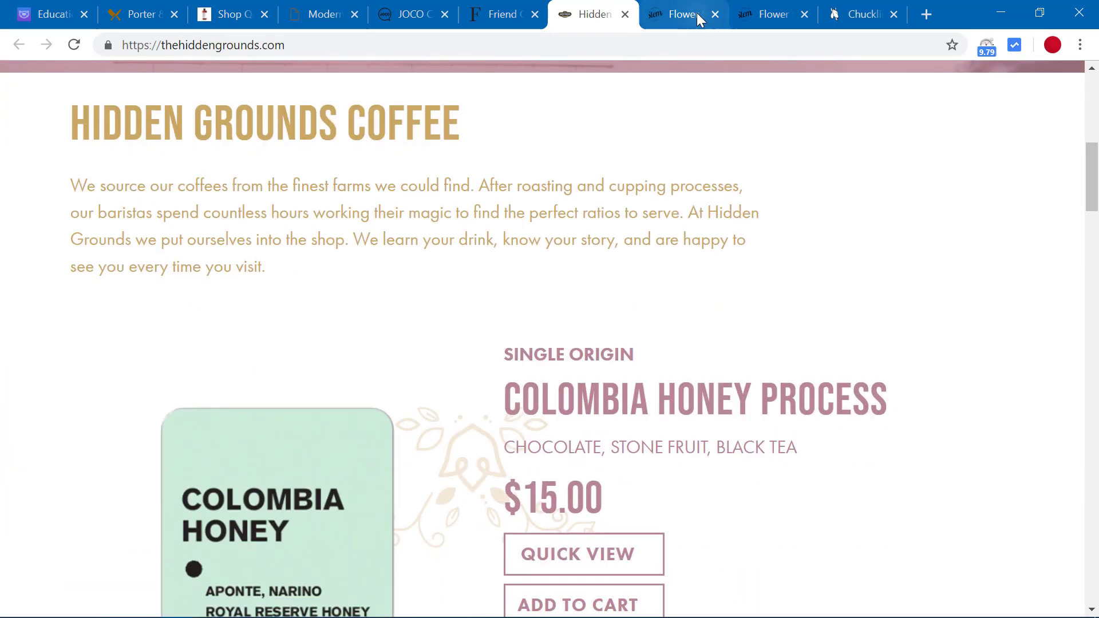
{"action": "left_click", "coordinate": [683, 15]}
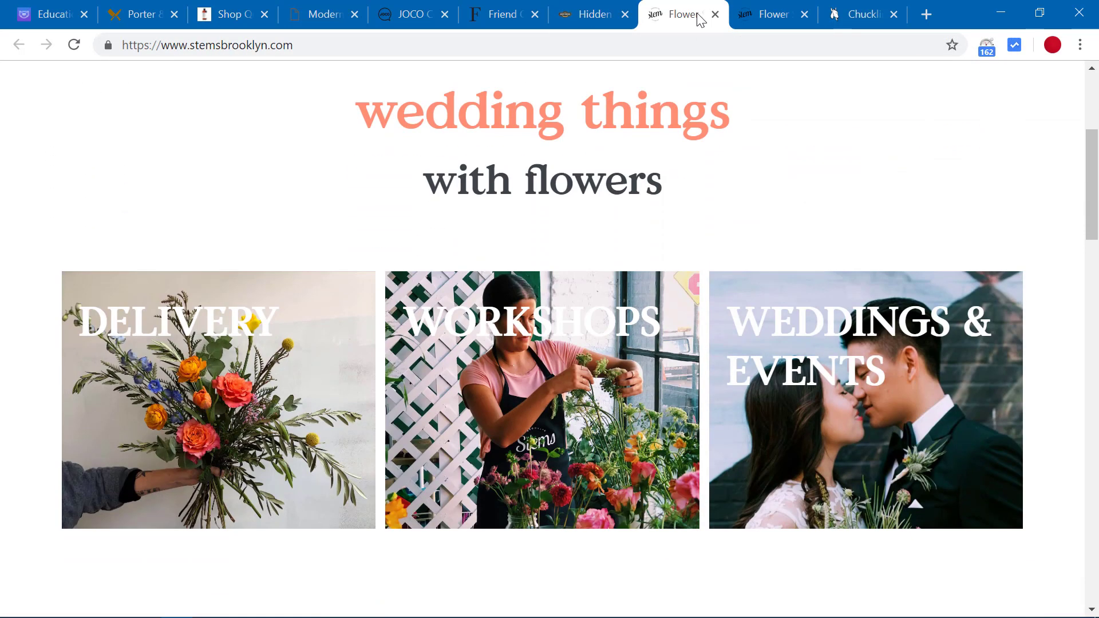
{"action": "left_click", "coordinate": [52, 15]}
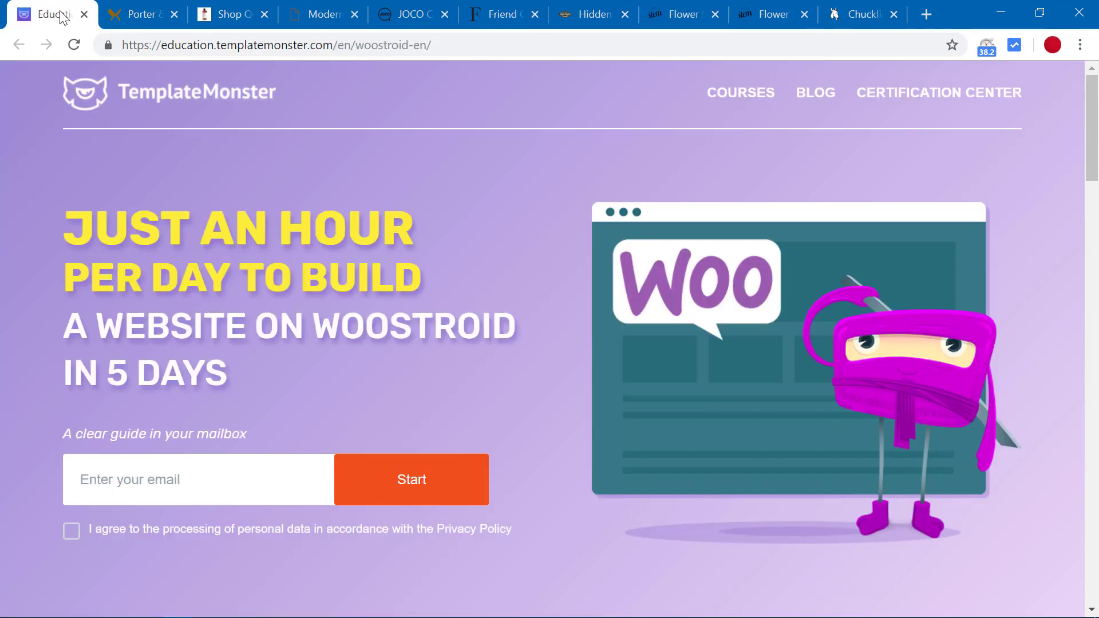
{"action": "mouse_move", "coordinate": [179, 197]}
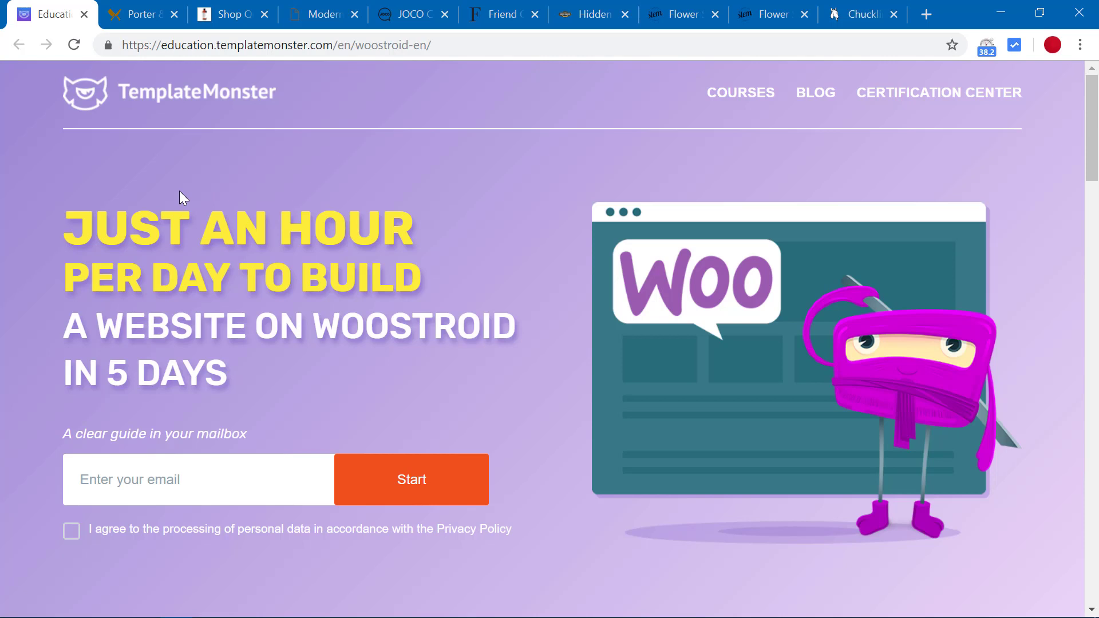
{"action": "mouse_move", "coordinate": [235, 46]}
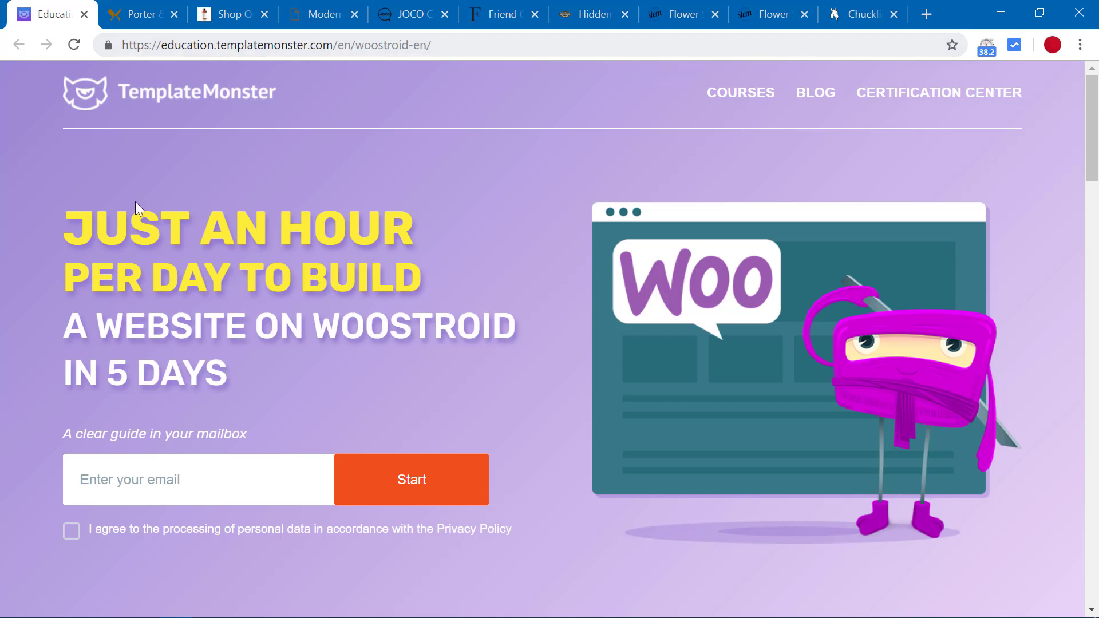
{"action": "mouse_move", "coordinate": [352, 406]}
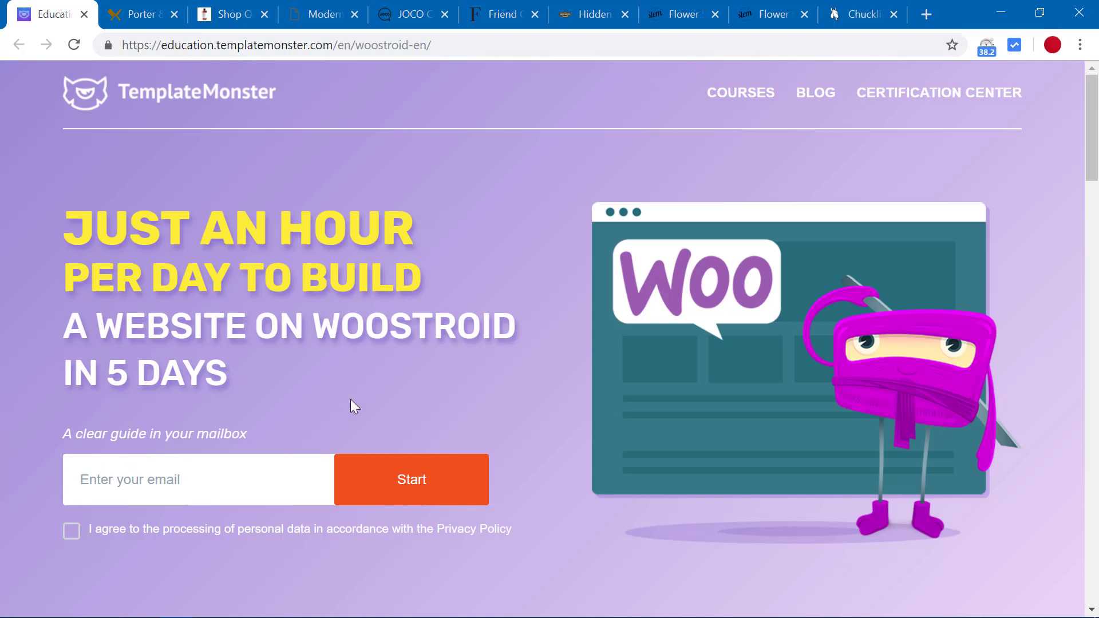
- Scroll slightly down the Woostroid course landing page past its email sign-up form
{"action": "scroll", "scroll_direction": "down", "scroll_amount": 3}
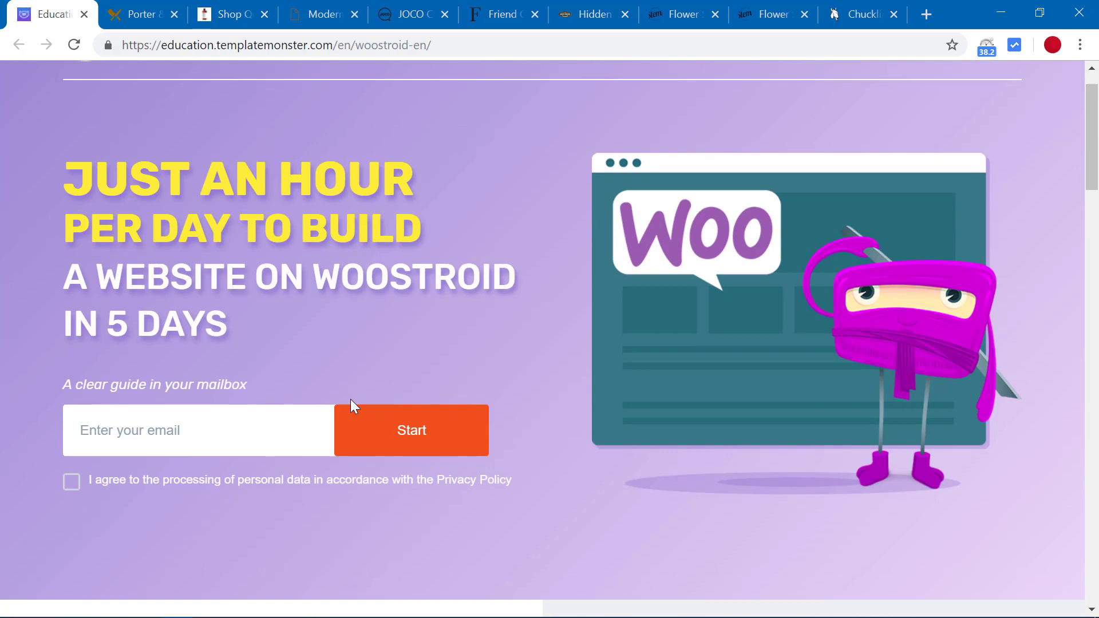
- Scroll through the five Woostroid lesson outlines, from the first letter to the builder and conclusion
{"action": "scroll", "scroll_direction": "down", "scroll_amount": 3}
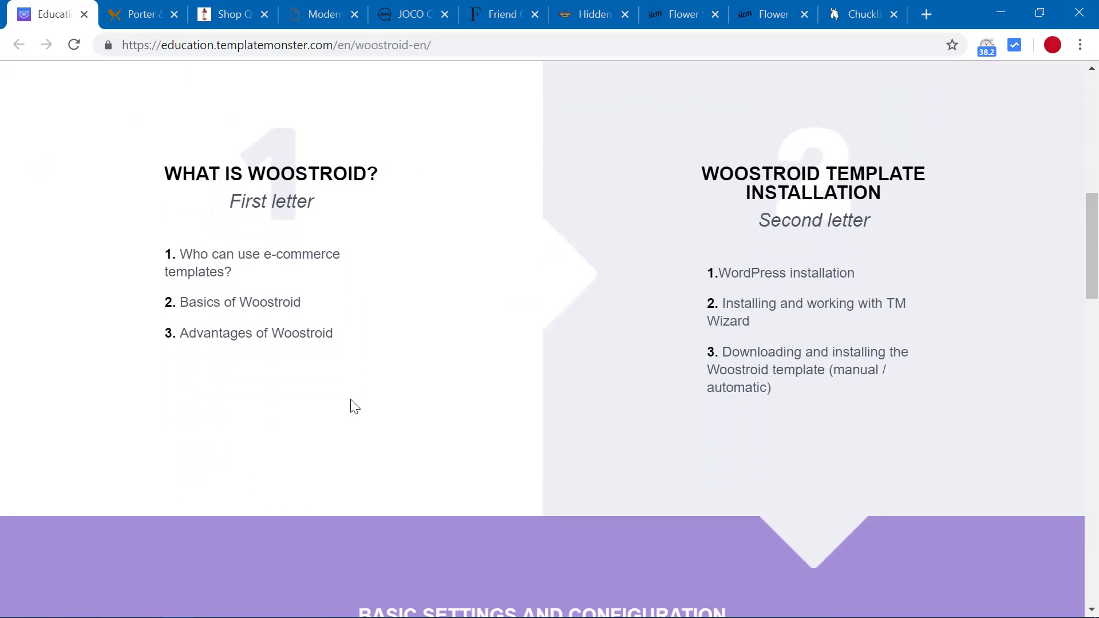
{"action": "mouse_move", "coordinate": [217, 223]}
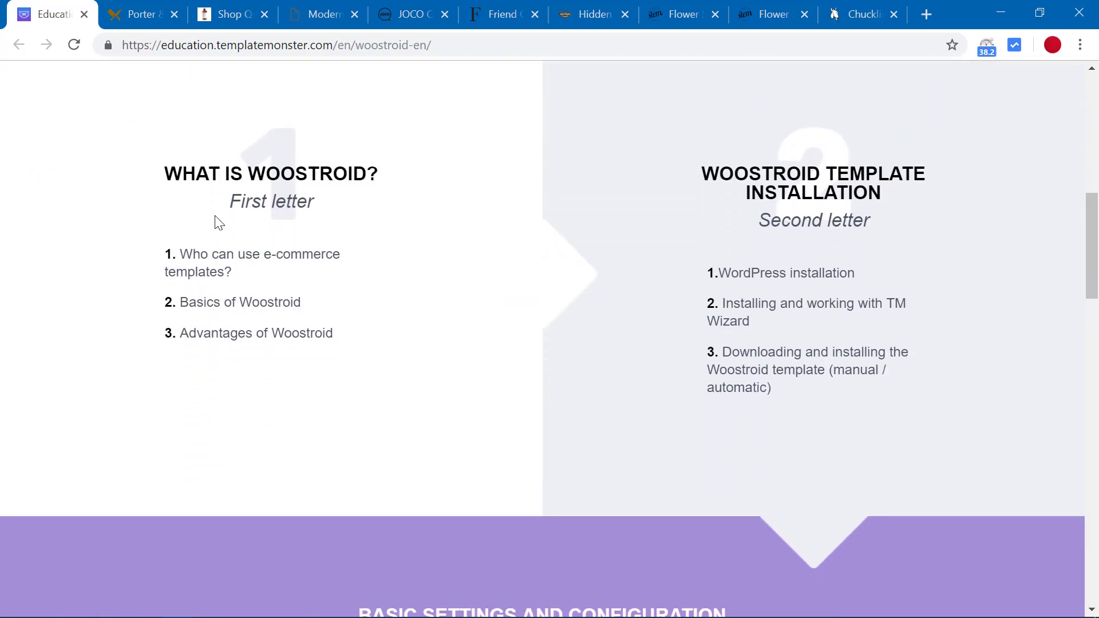
{"action": "mouse_move", "coordinate": [245, 223]}
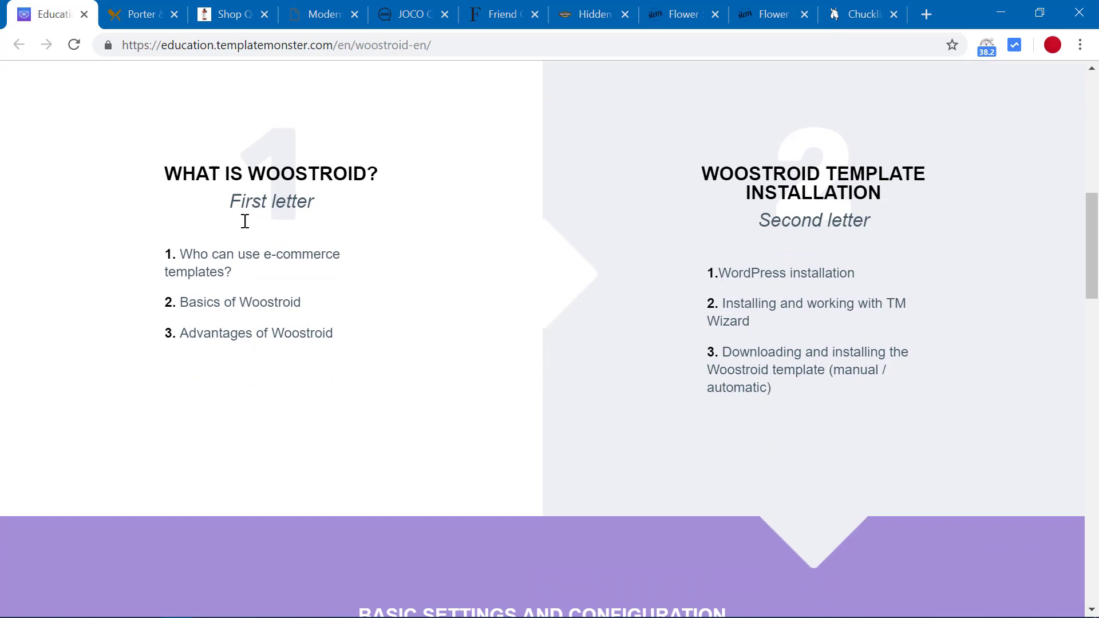
{"action": "mouse_move", "coordinate": [350, 194]}
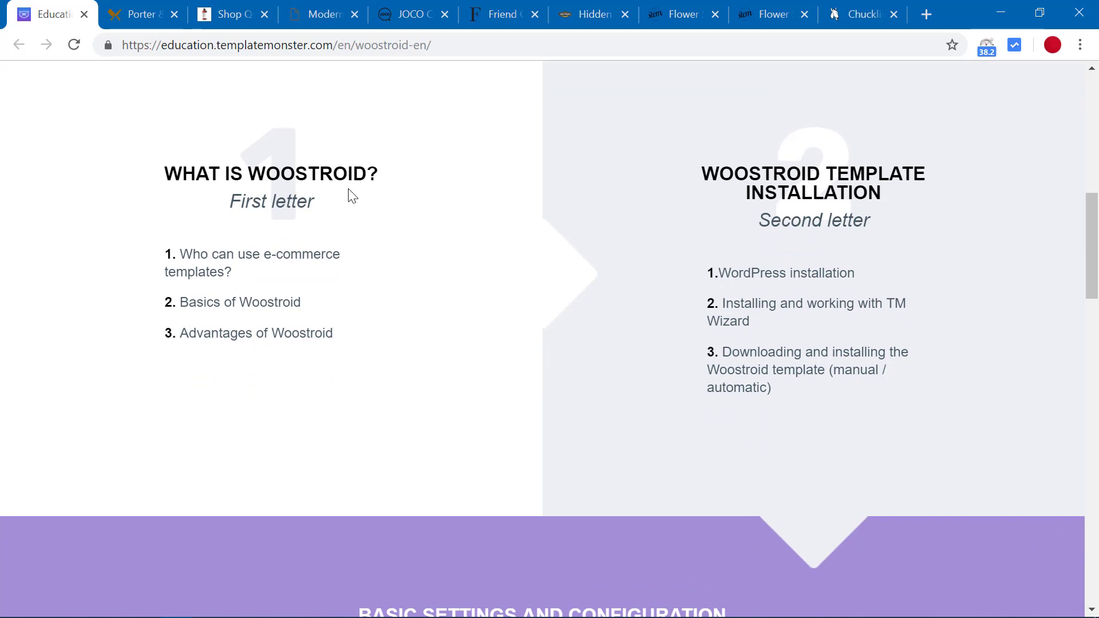
{"action": "mouse_move", "coordinate": [625, 199]}
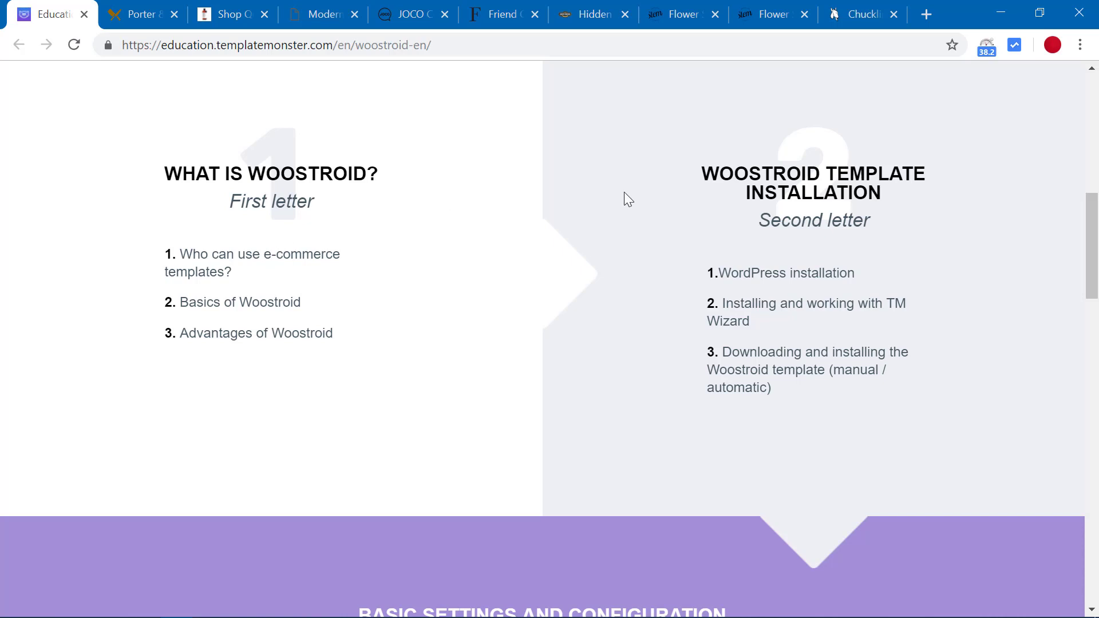
{"action": "mouse_move", "coordinate": [748, 217]}
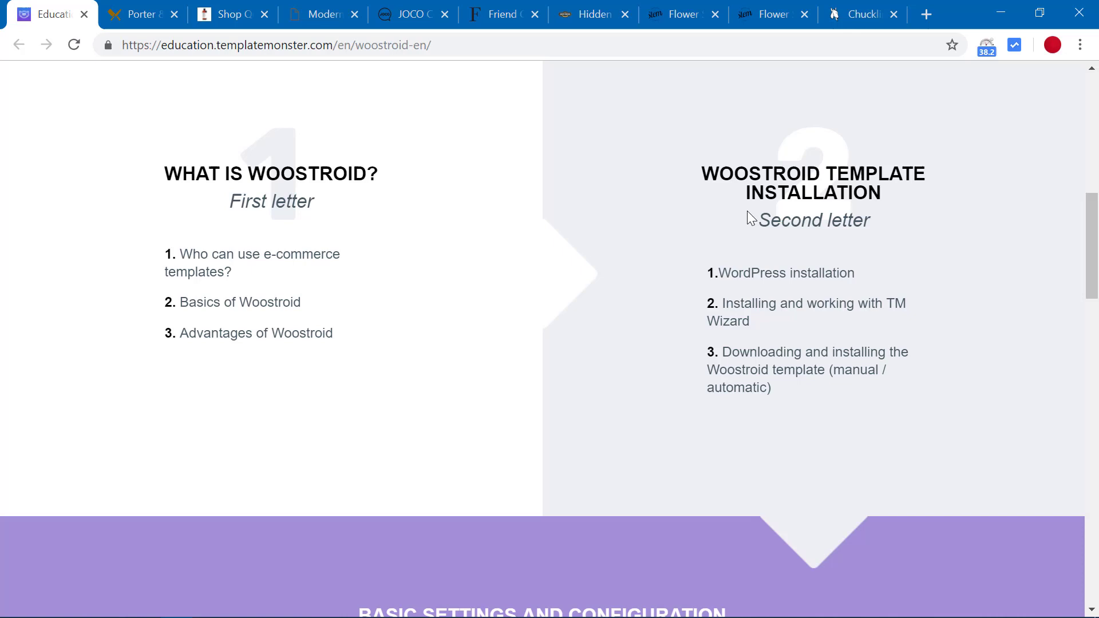
{"action": "scroll", "scroll_direction": "down", "scroll_amount": 3}
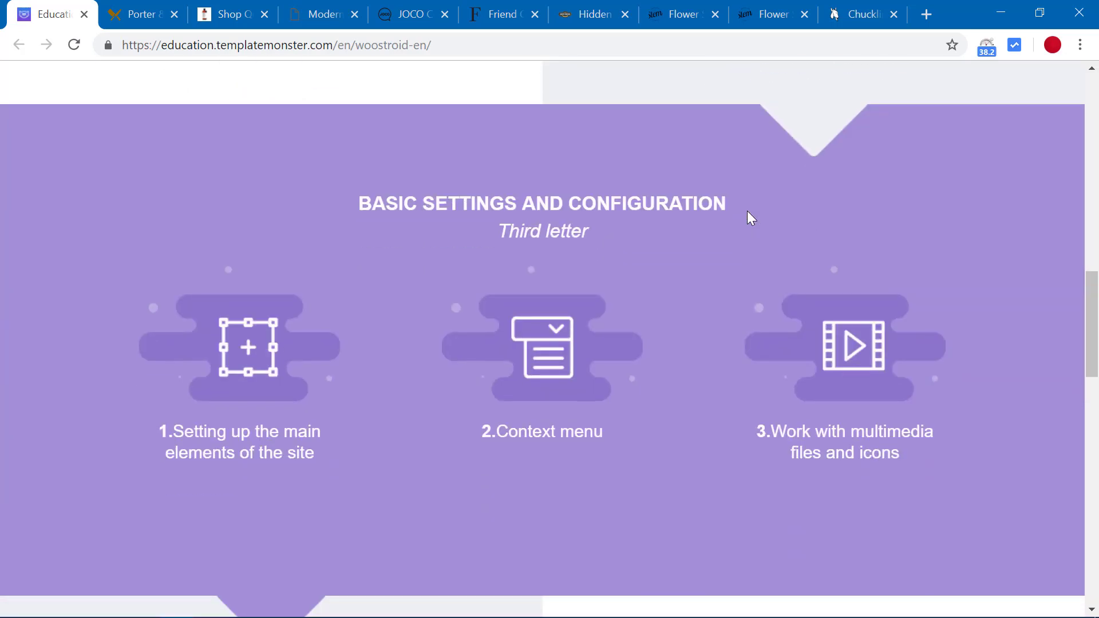
{"action": "scroll", "scroll_direction": "down", "scroll_amount": 3}
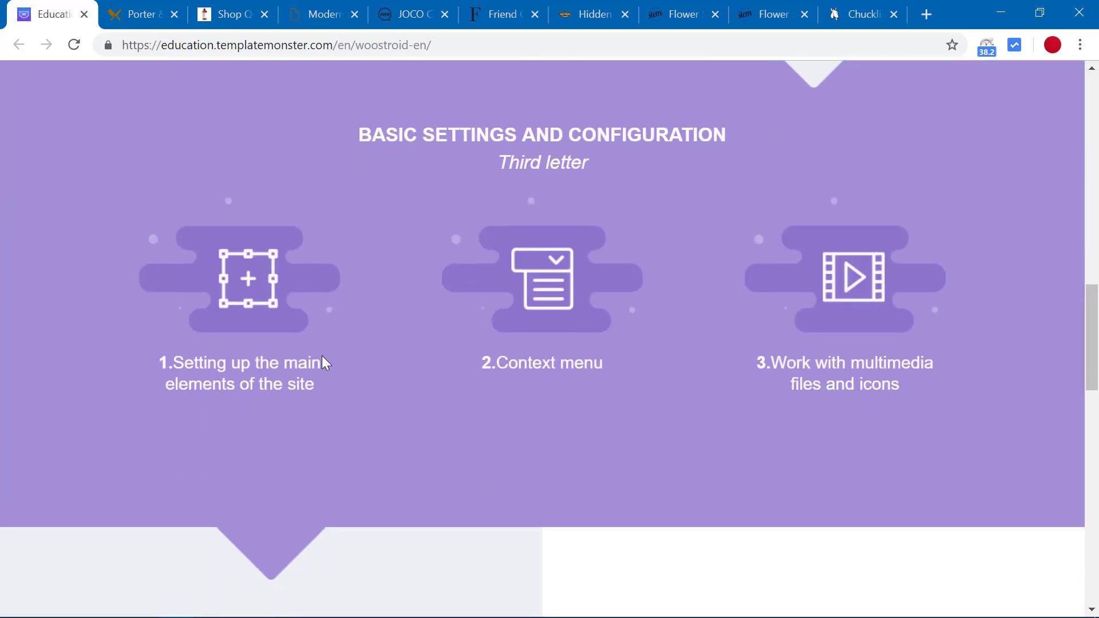
{"action": "scroll", "scroll_direction": "down", "scroll_amount": 3}
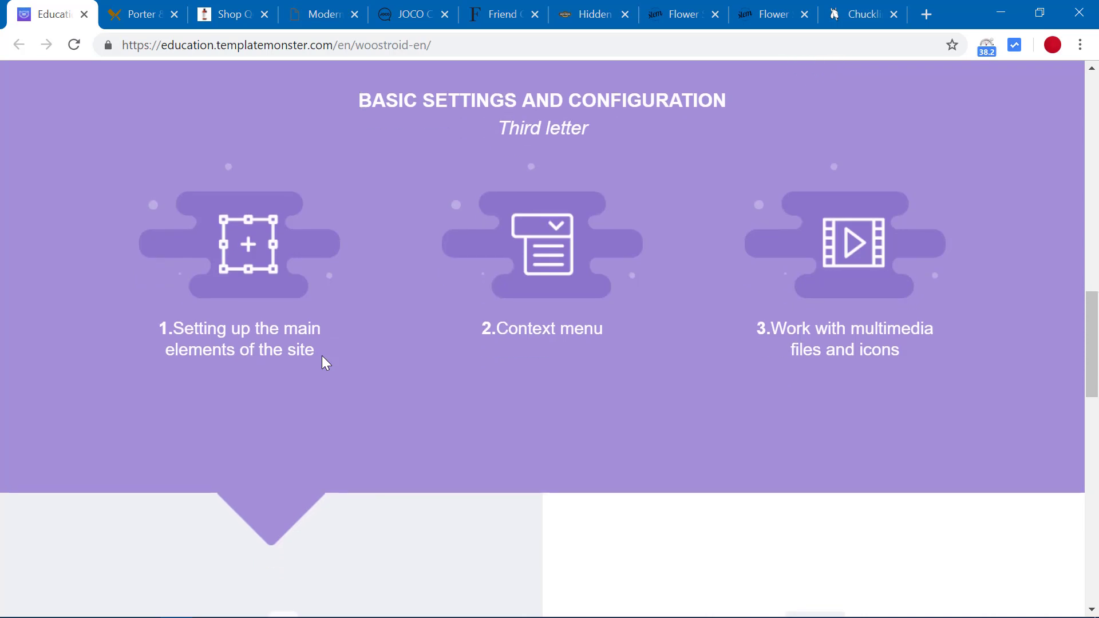
{"action": "scroll", "scroll_direction": "down", "scroll_amount": 3}
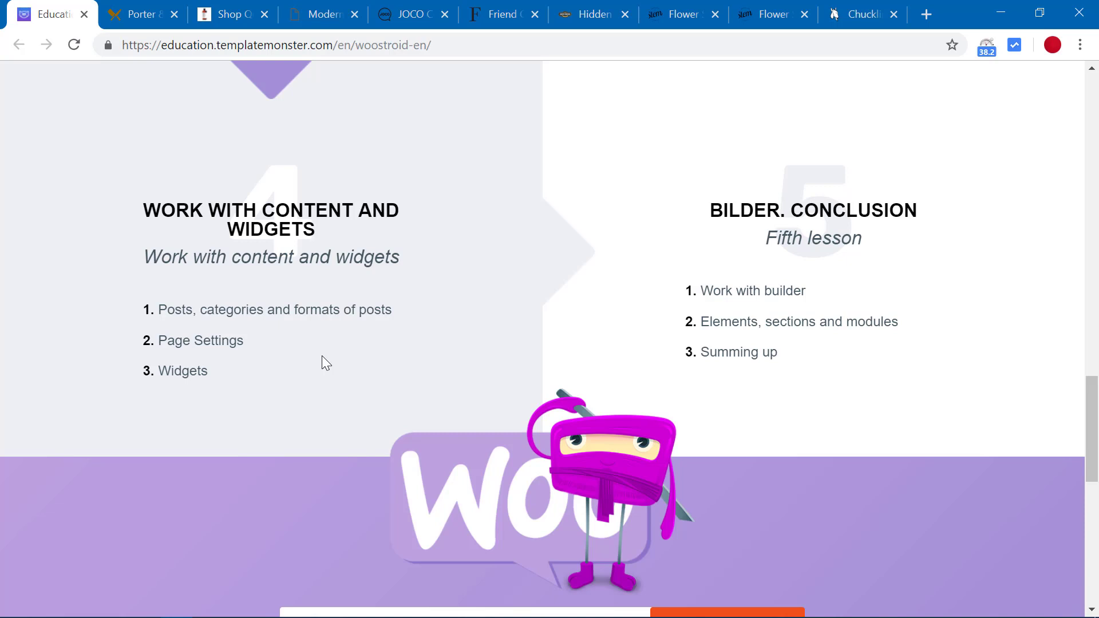
{"action": "scroll", "scroll_direction": "down", "scroll_amount": 3}
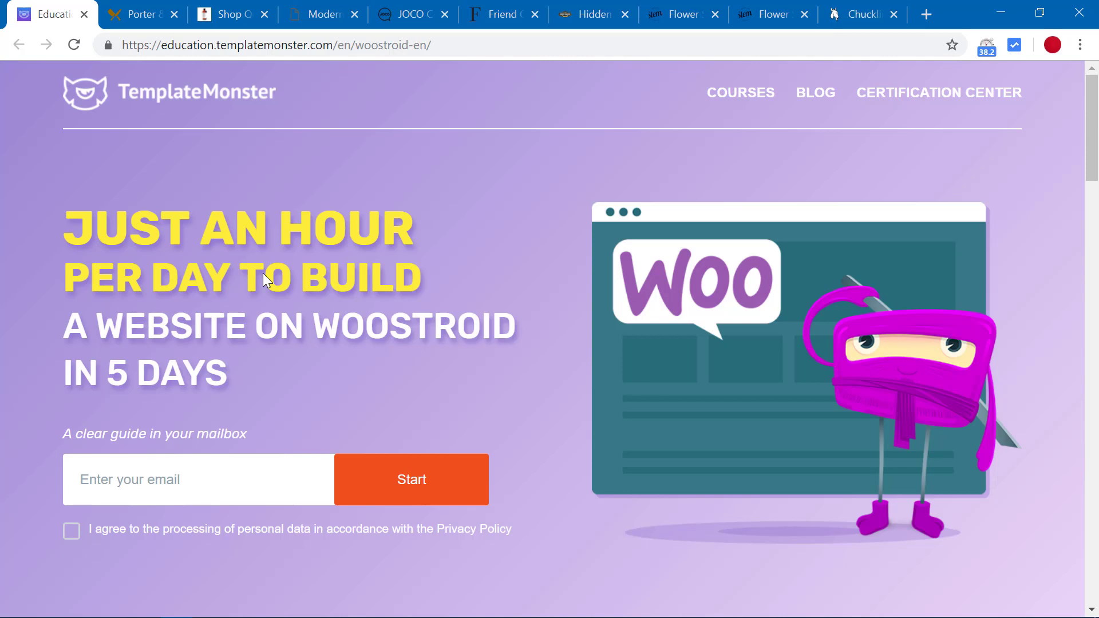
{"action": "mouse_move", "coordinate": [909, 110]}
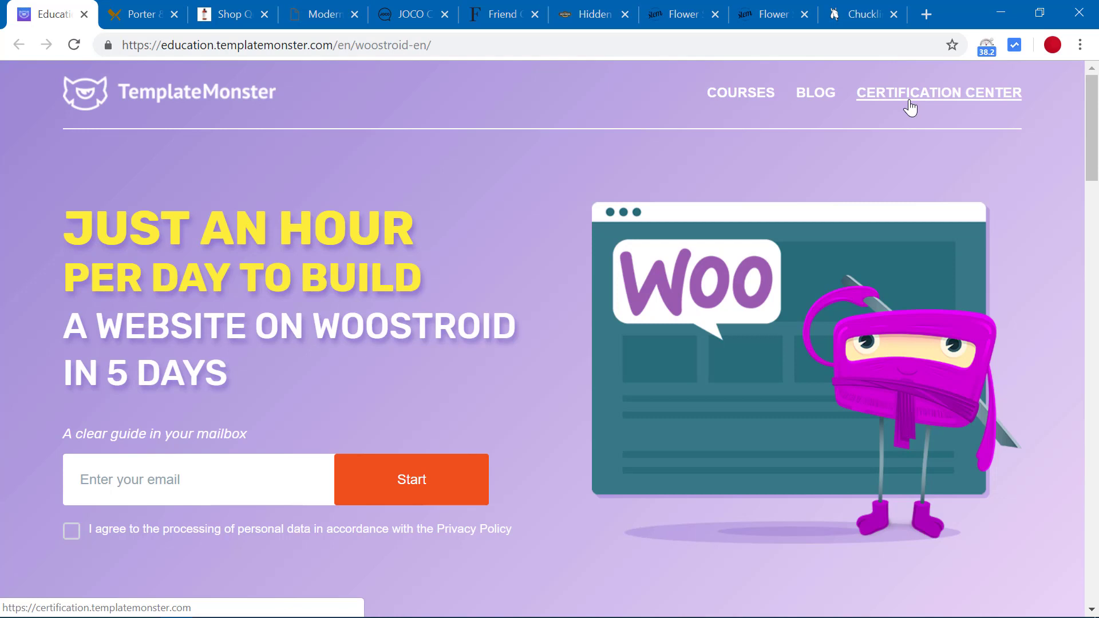
- Open the Certification Center site from the top navigation, reaching its Start Certification option
{"action": "left_click", "coordinate": [939, 93]}
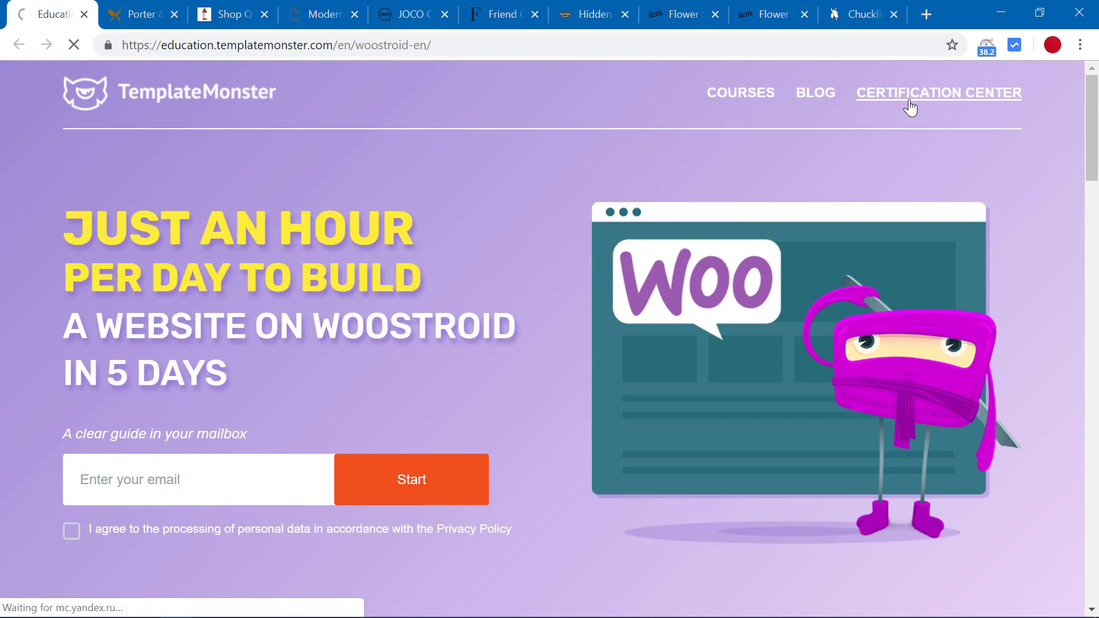
{"action": "left_click", "coordinate": [916, 103]}
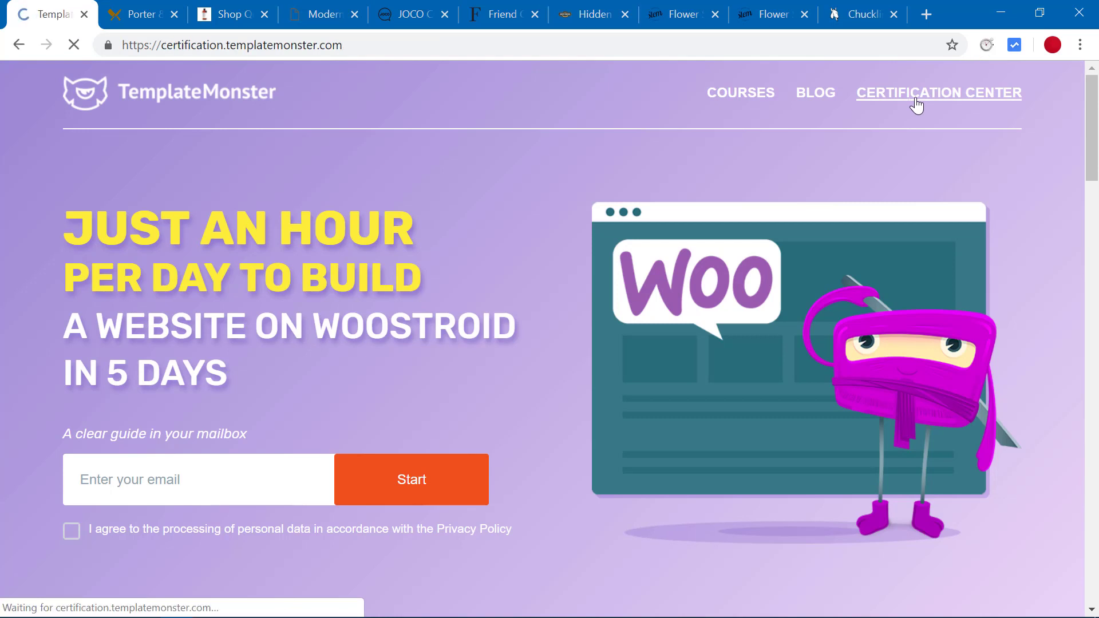
{"action": "left_click", "coordinate": [939, 93]}
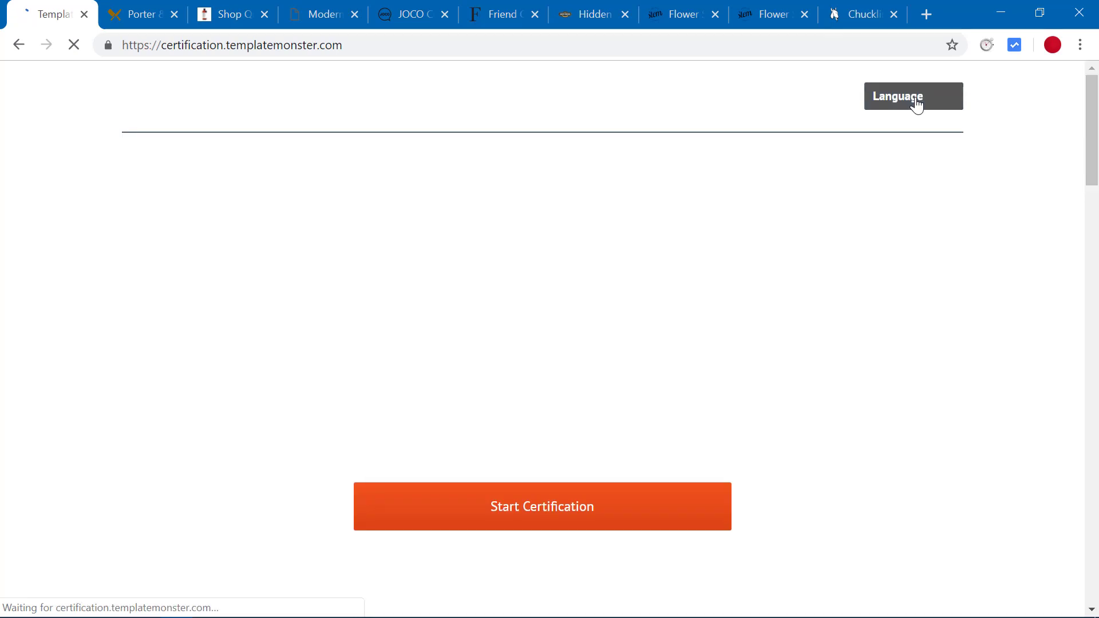